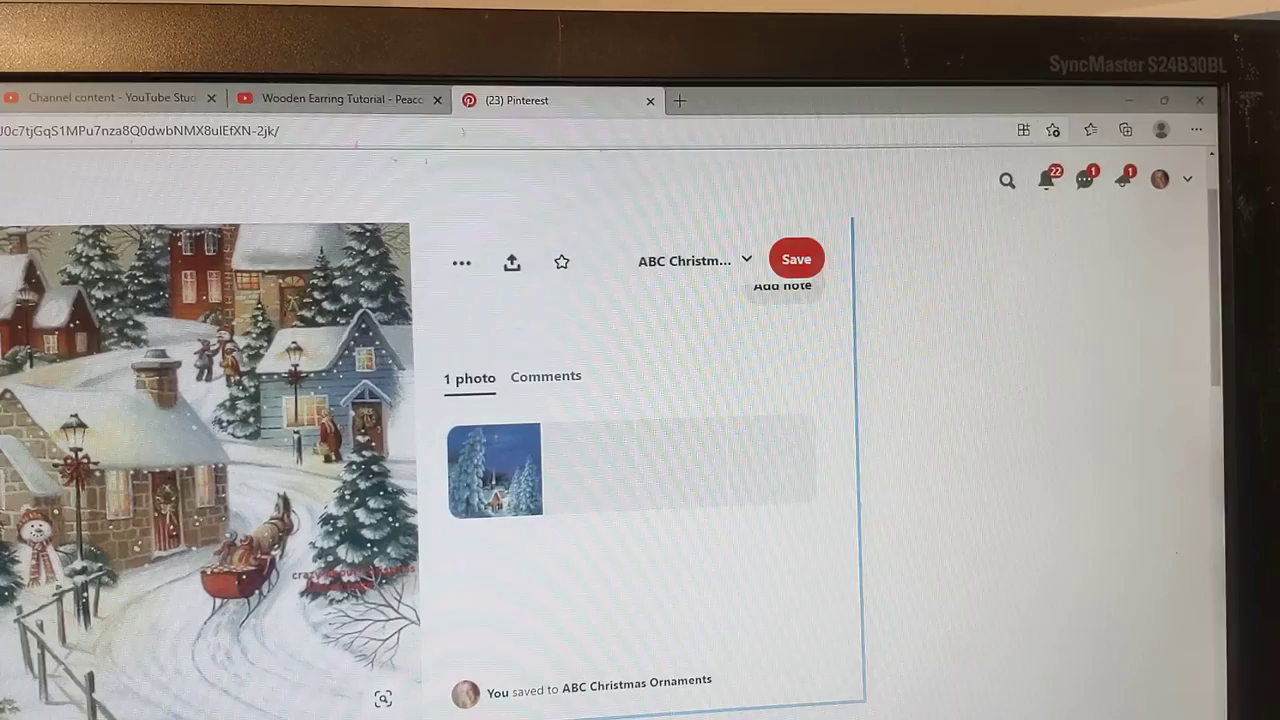
# Scroll the Pinterest page up to find the snowy Christmas village pin.
pyautogui.scroll(3)
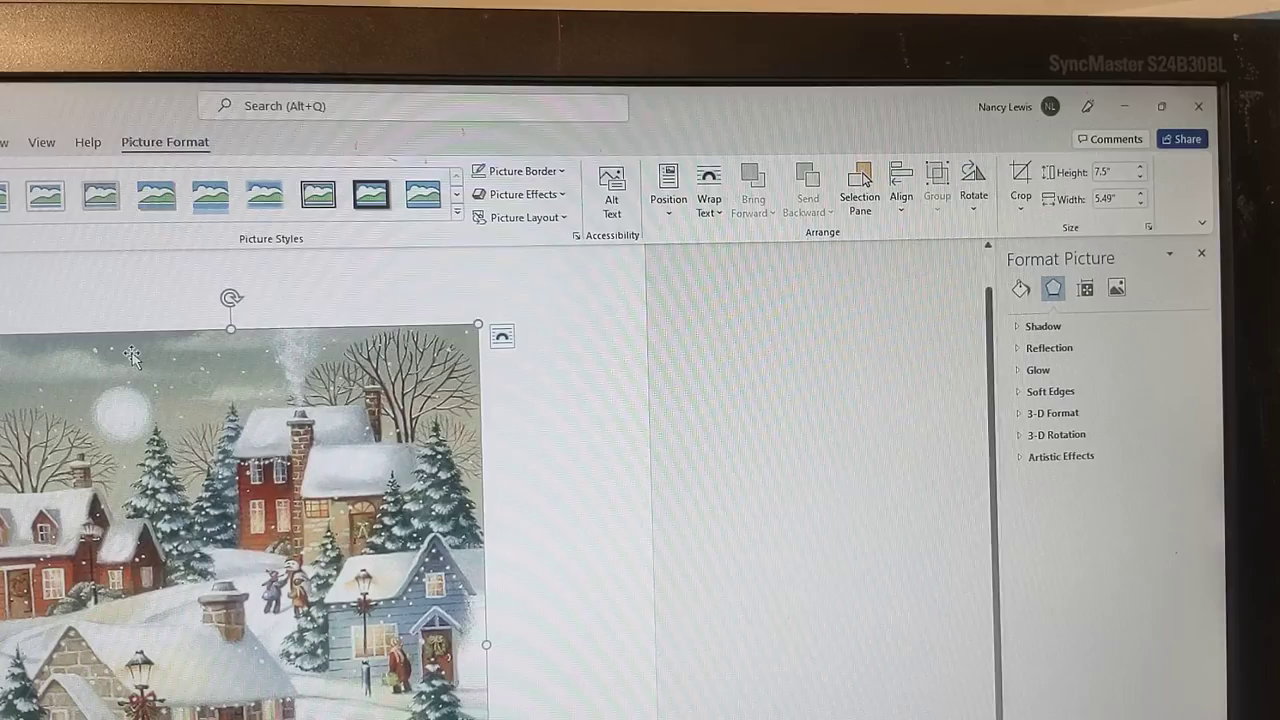
pyautogui.moveTo(457, 211)
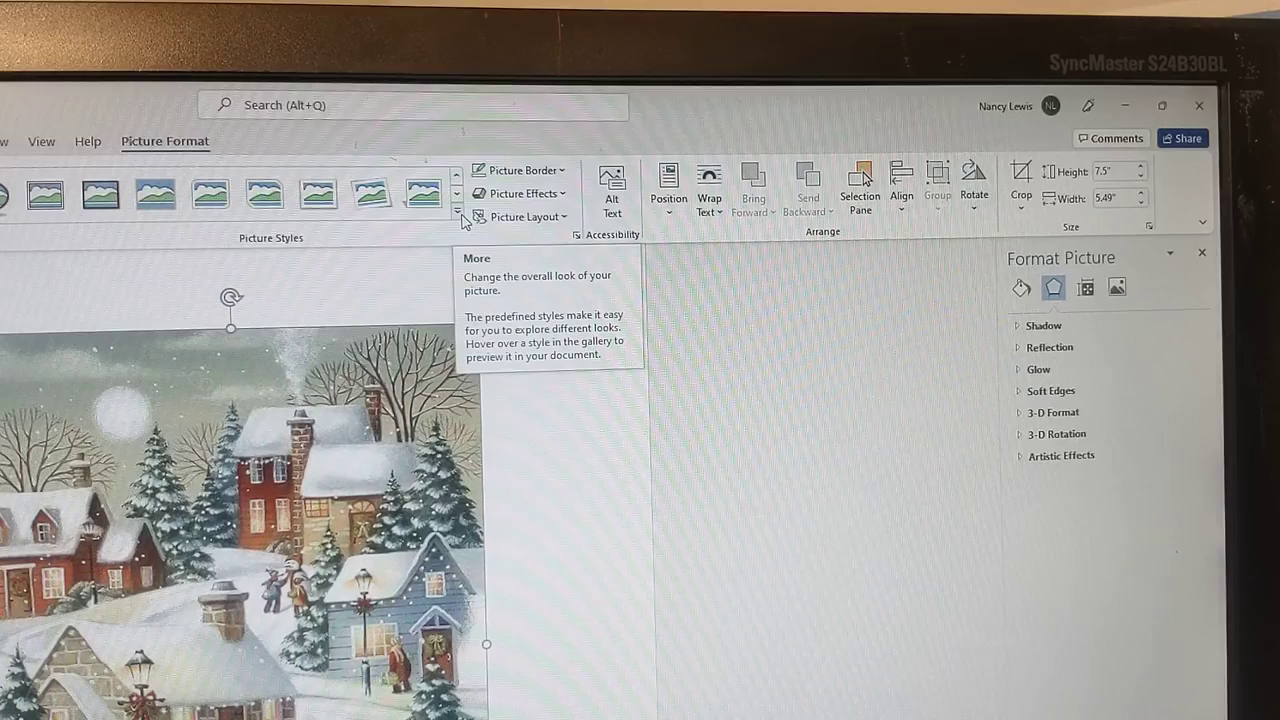
pyautogui.click(457, 213)
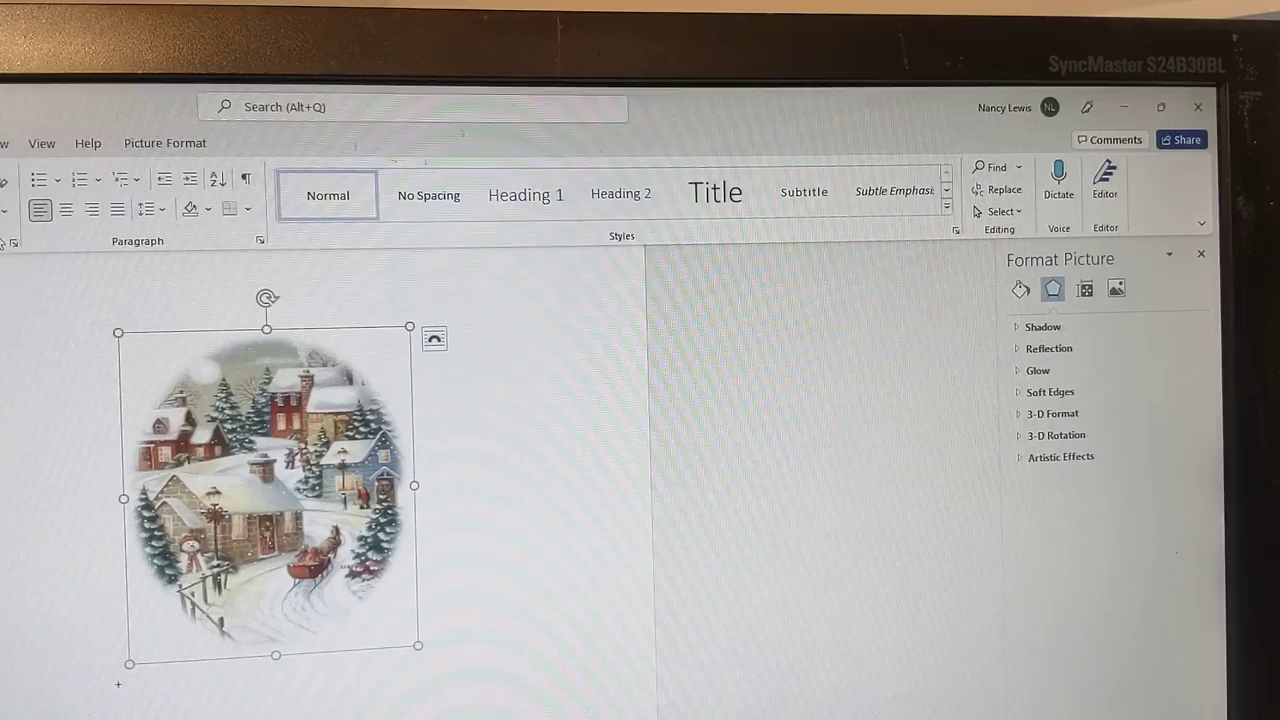
# Open the Format Picture correction settings for the oval village picture.
pyautogui.click(165, 142)
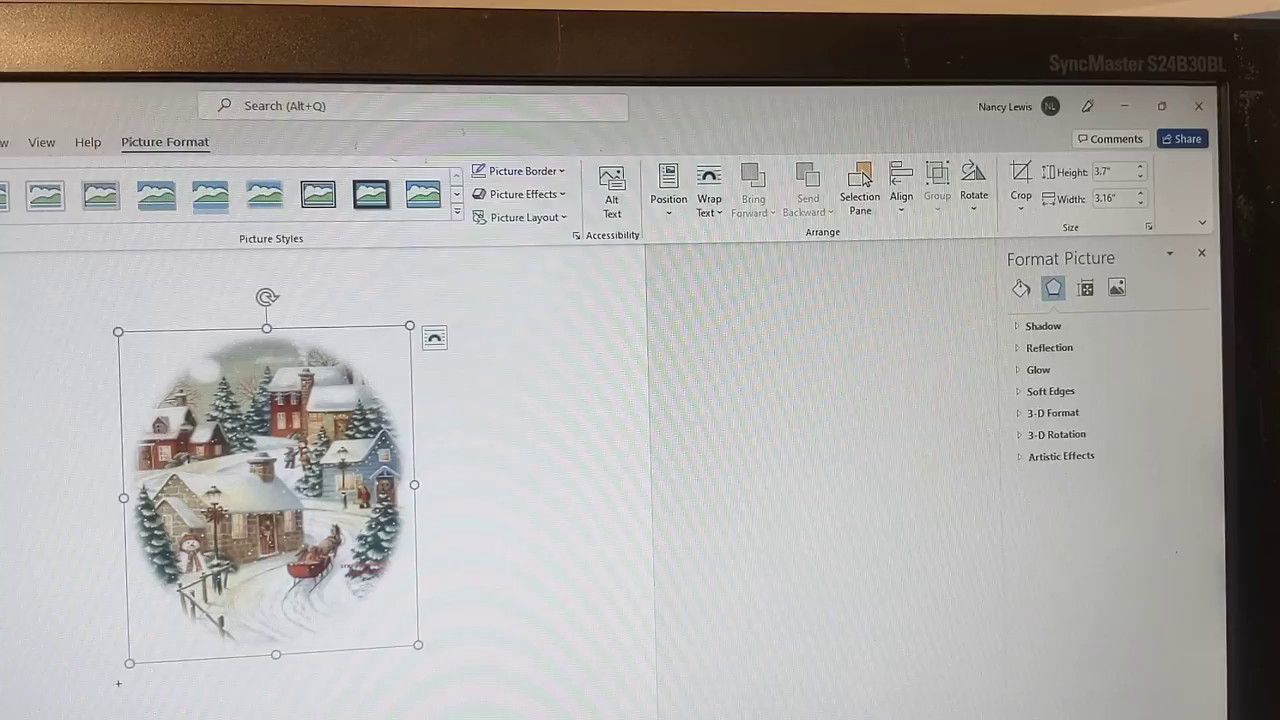
pyautogui.click(1117, 288)
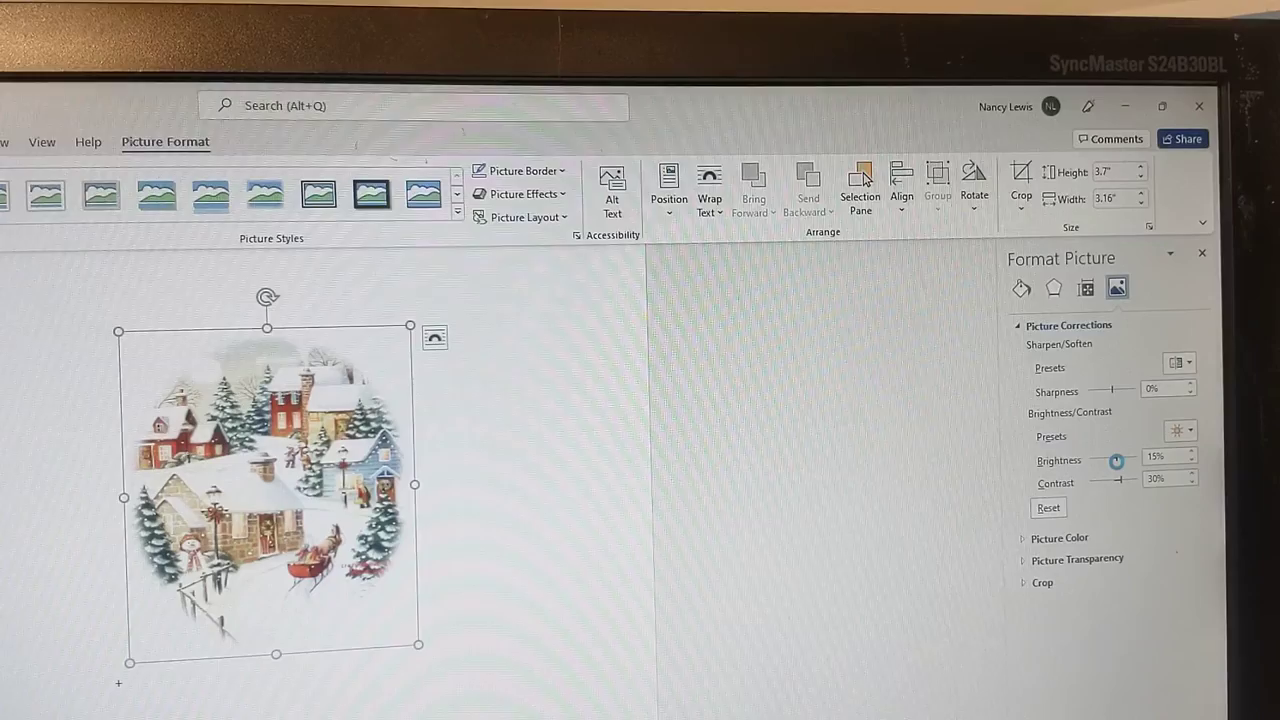